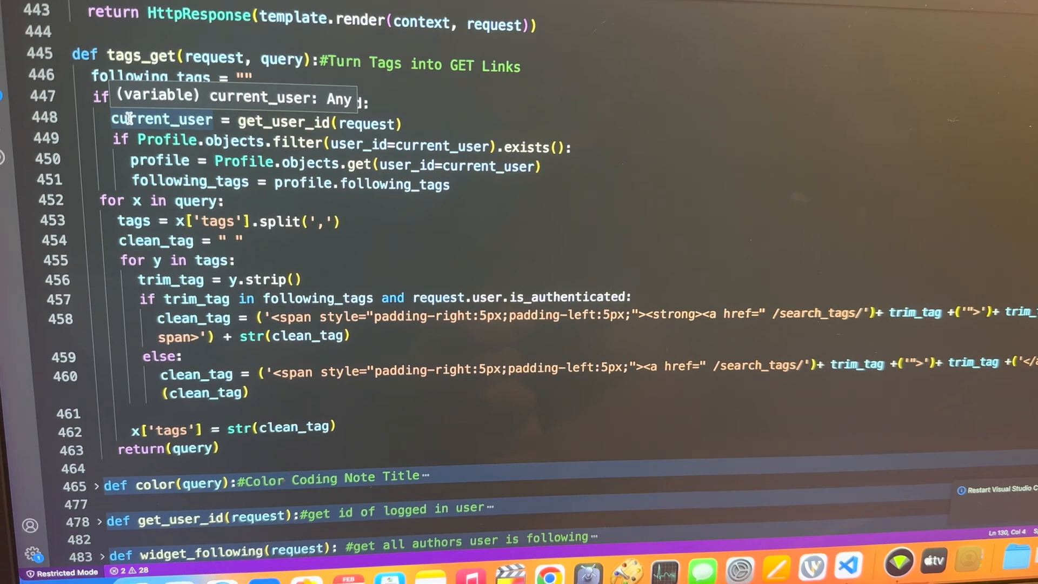
# - Follow the smtp tag link under the Email Settings note to list notes tagged smtp
pyautogui.scroll(3)
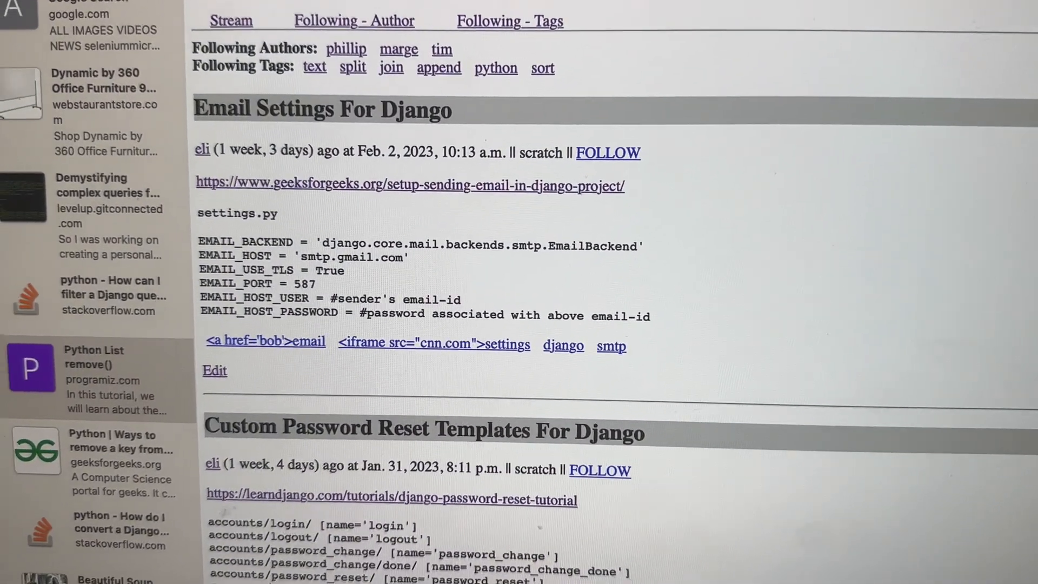
pyautogui.scroll(-3)
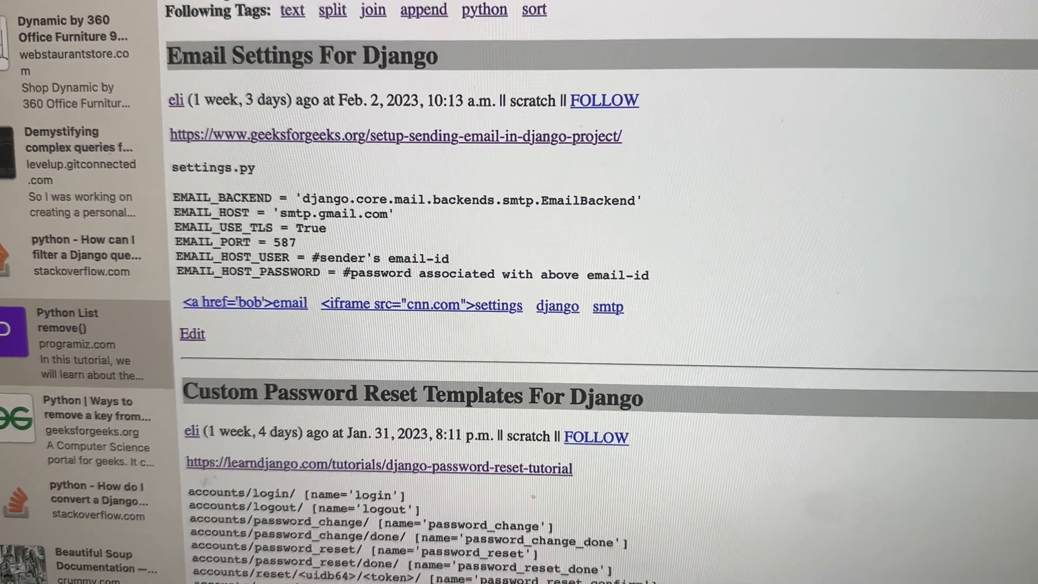
pyautogui.scroll(3)
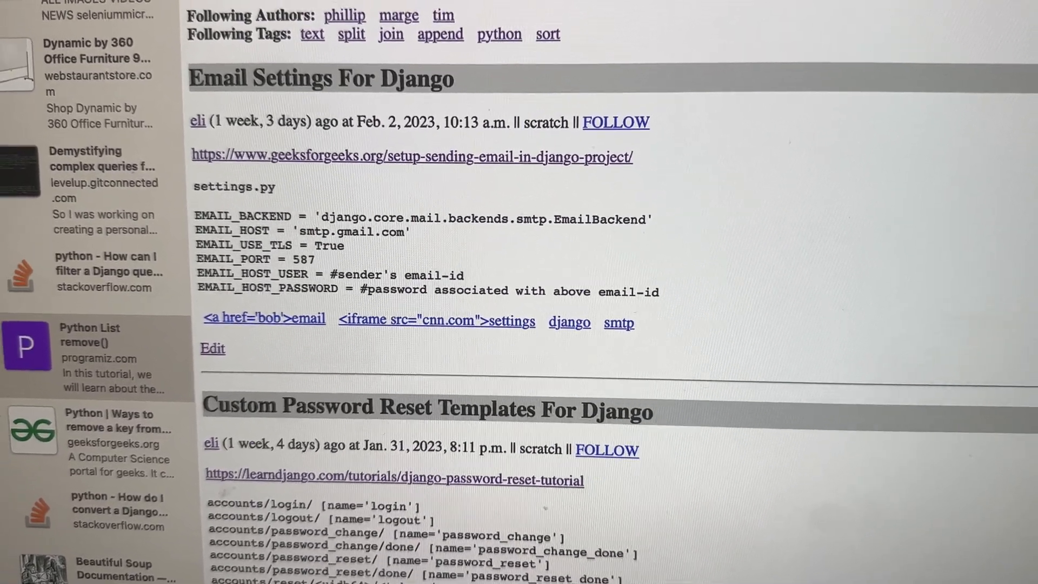
pyautogui.scroll(3)
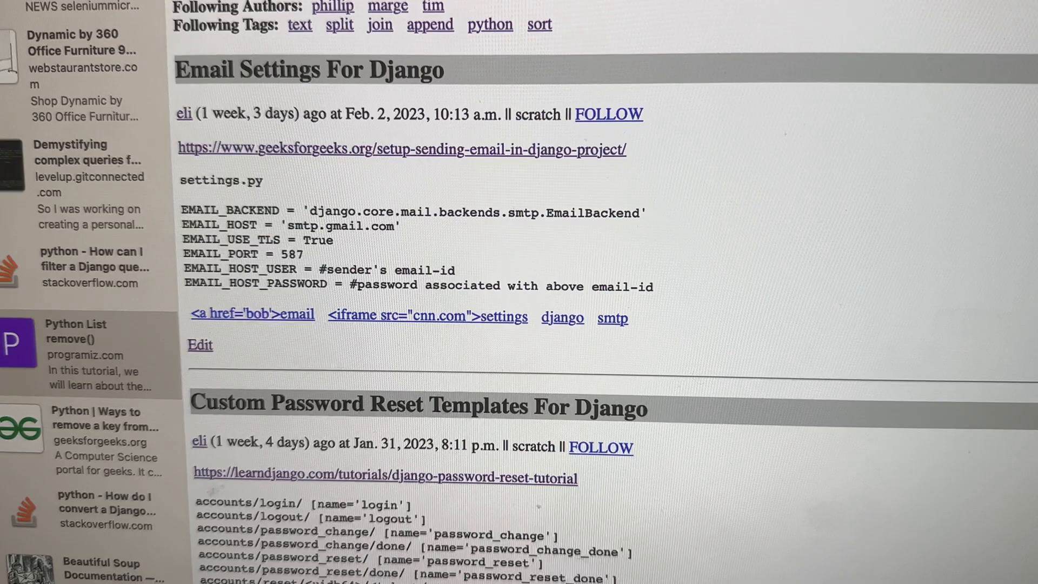
pyautogui.scroll(-3)
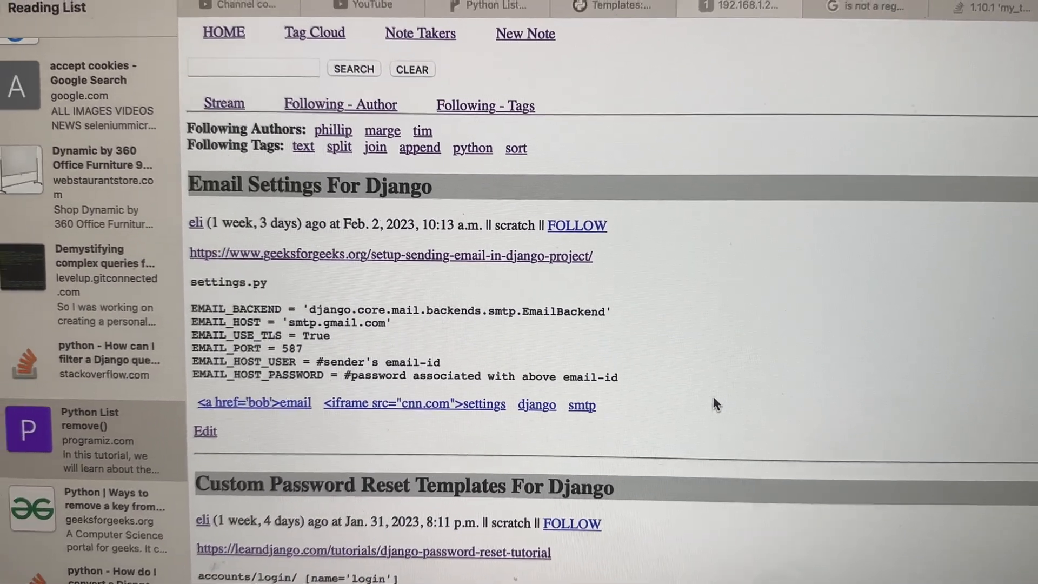
pyautogui.scroll(3)
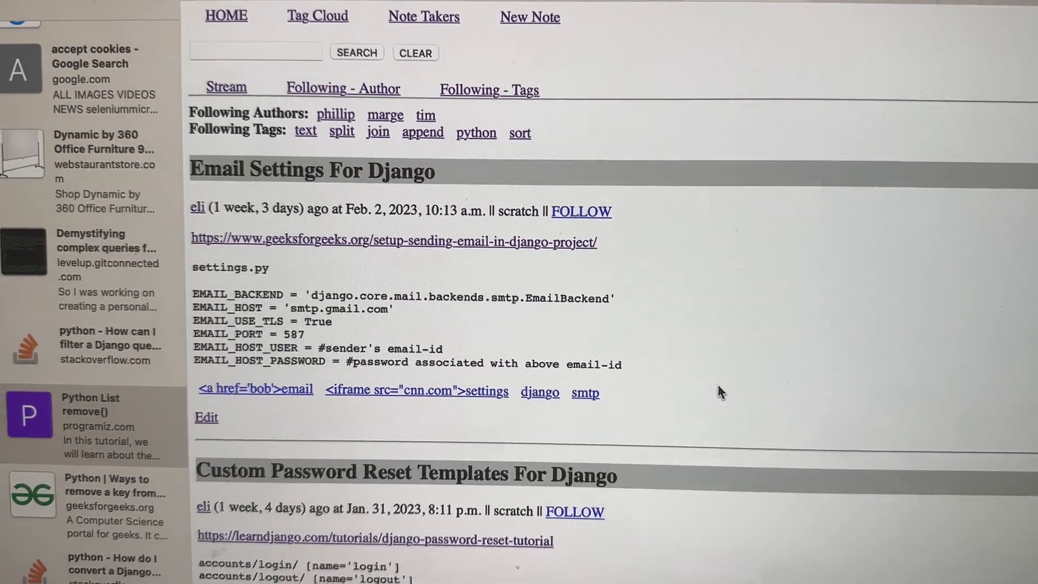
pyautogui.scroll(-3)
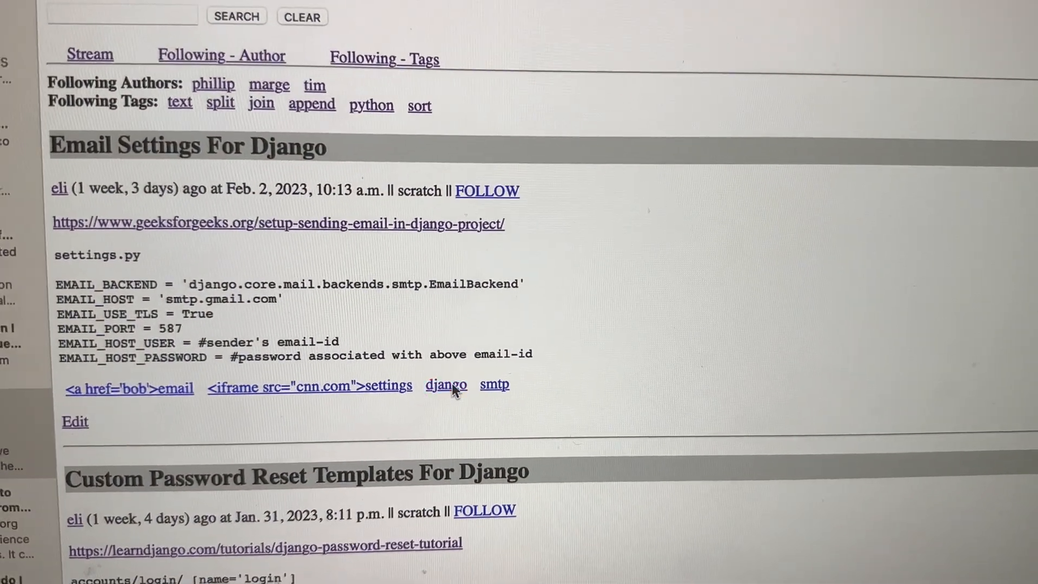
pyautogui.click(446, 385)
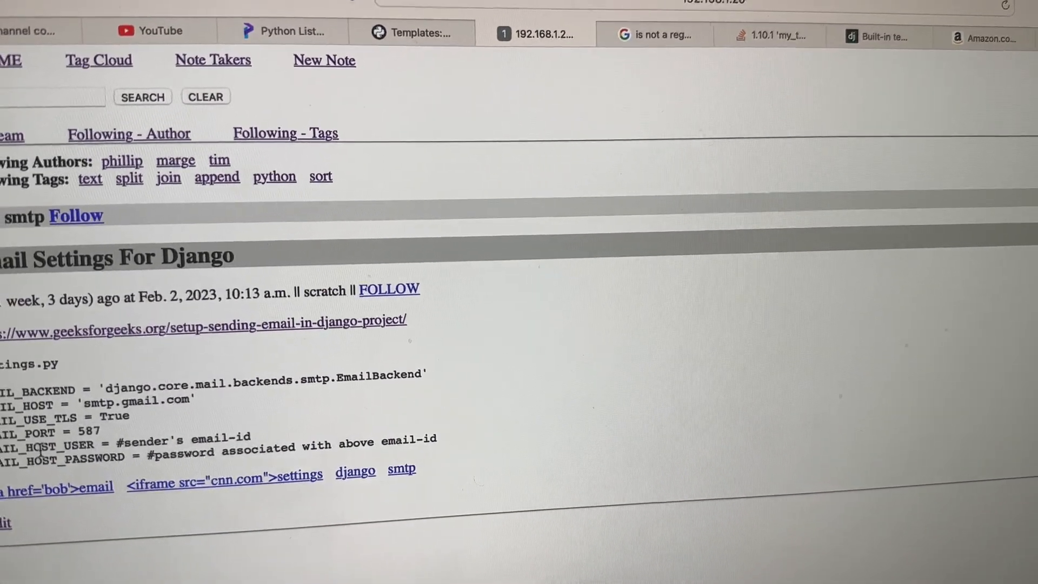
pyautogui.scroll(3)
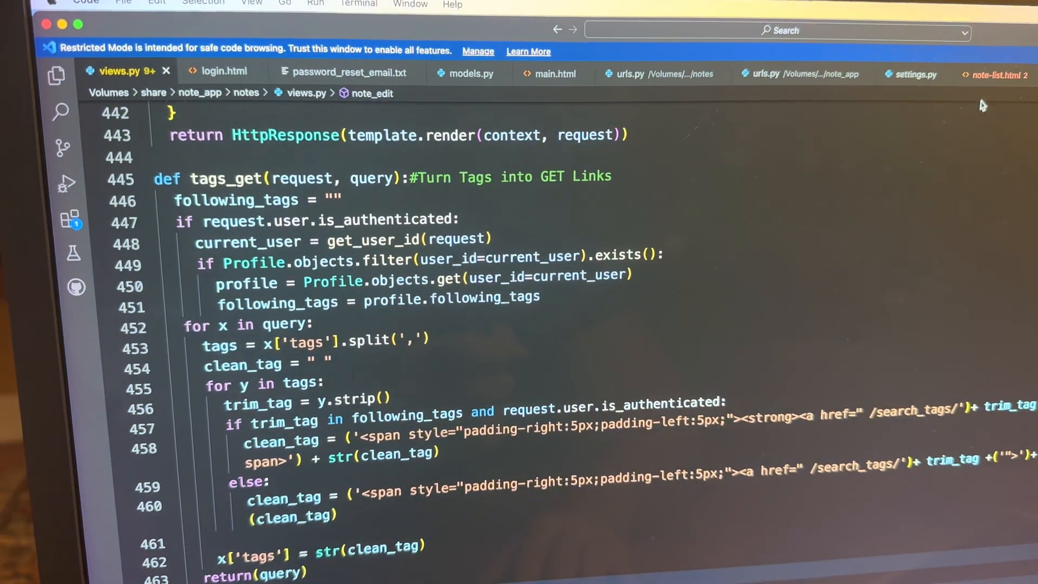
# - Show the {% for y in x.tags|split_list %} loop in the note-list.html template
pyautogui.click(992, 74)
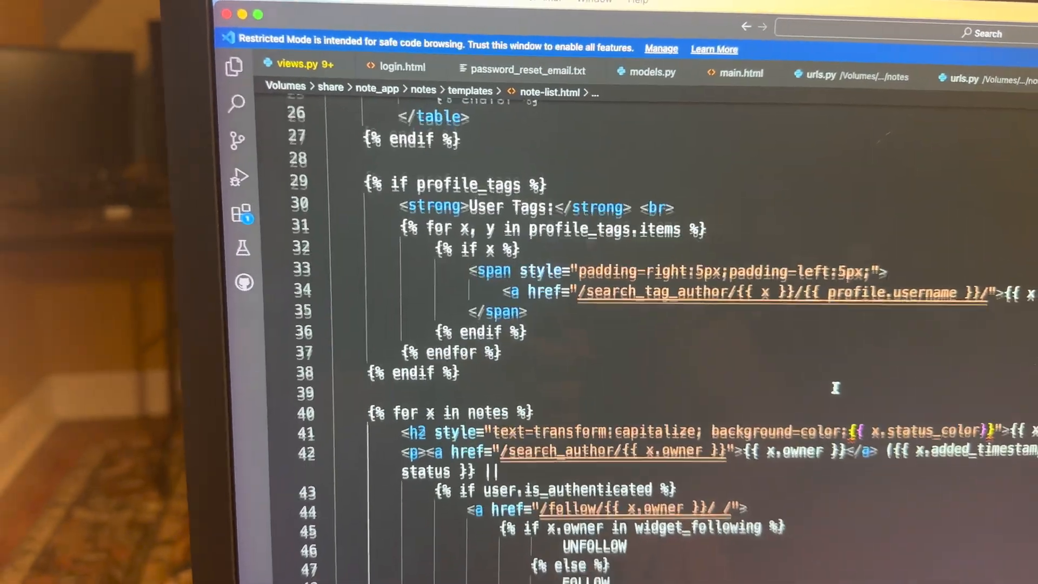
pyautogui.scroll(-3)
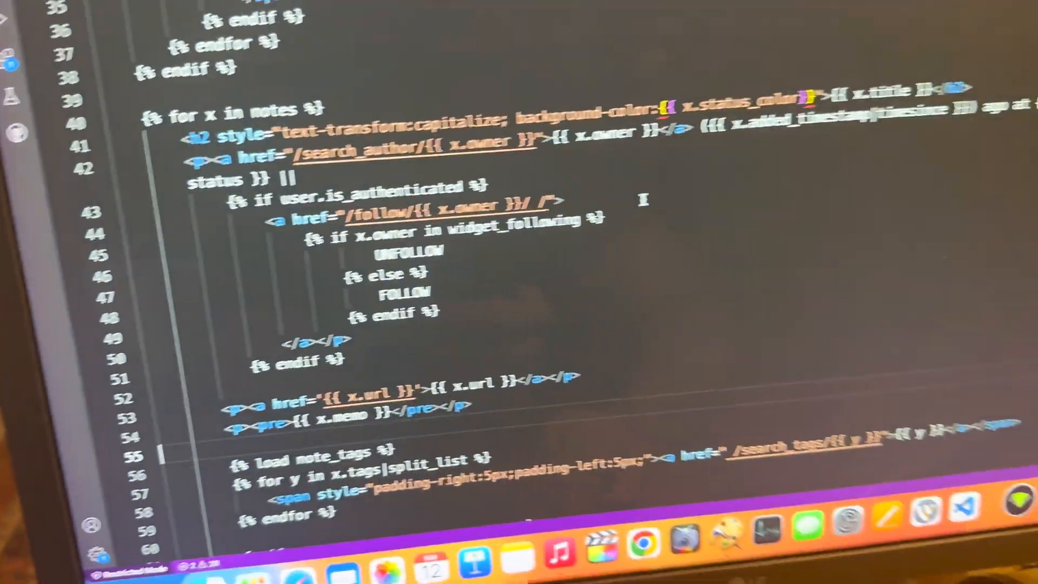
pyautogui.scroll(-3)
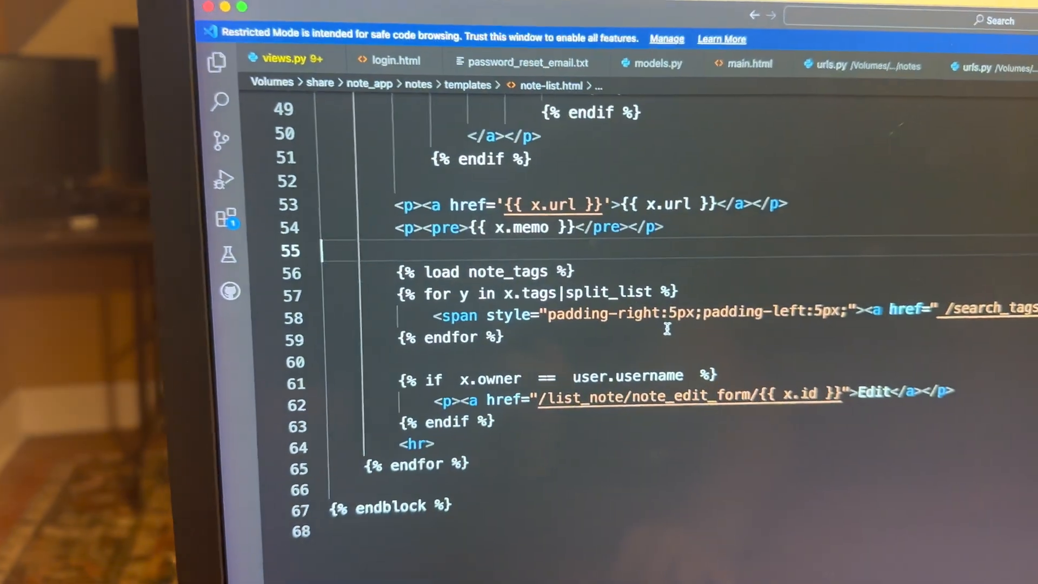
pyautogui.scroll(3)
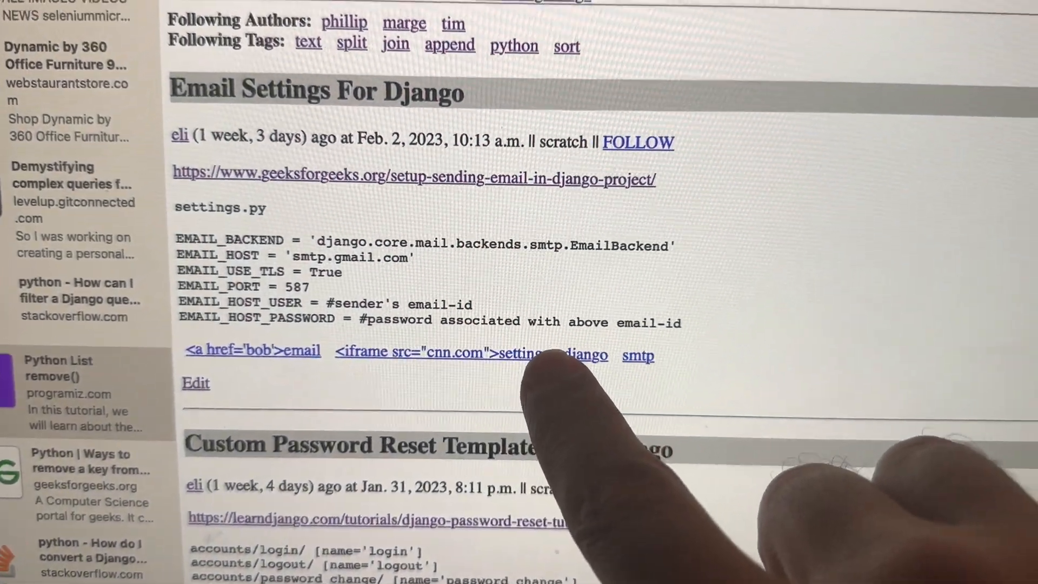
pyautogui.scroll(3)
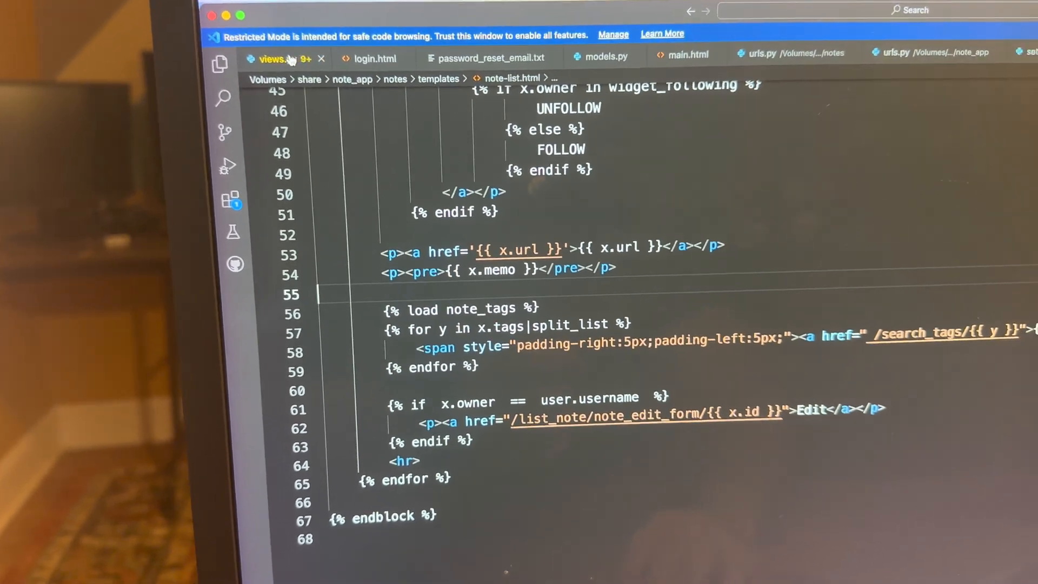
# - Return to the views.py code behind the note list's tag links
pyautogui.click(278, 58)
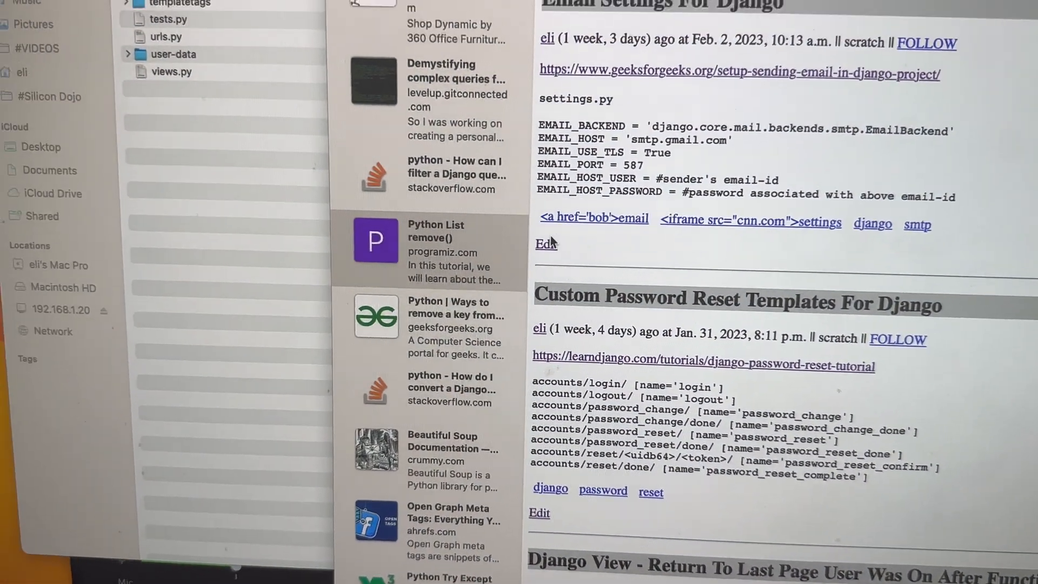
# - Edit the Email Settings note and resubmit it with HTML inside its tags
pyautogui.click(545, 243)
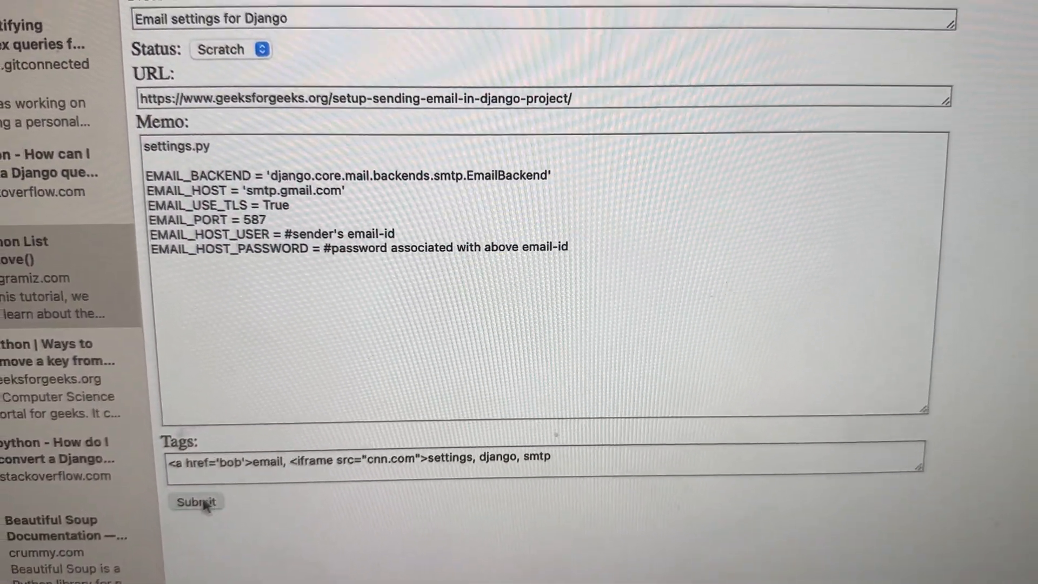
pyautogui.click(195, 500)
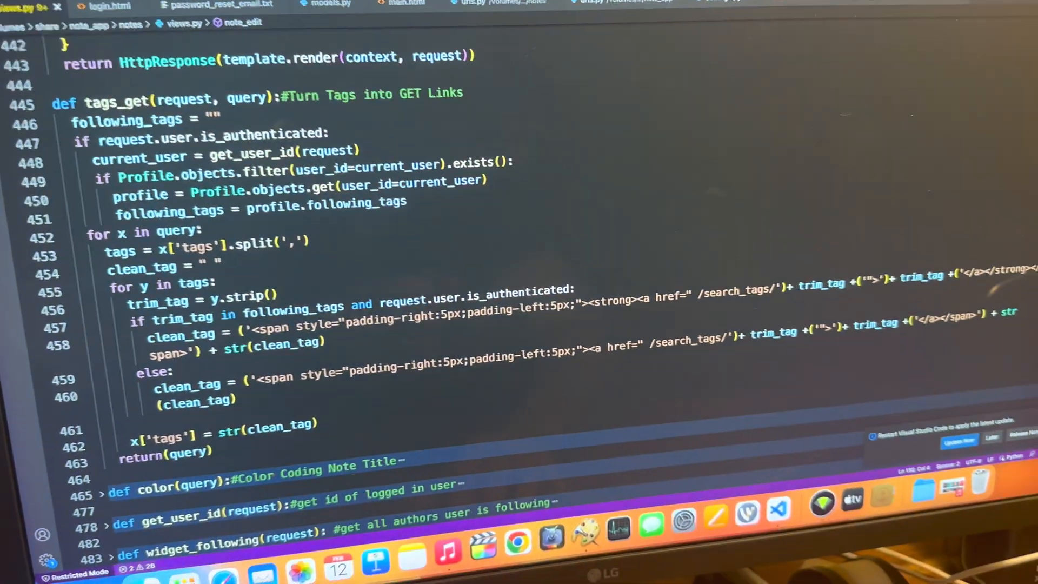
# - Review tags_get in views.py, then return to the Safari note list
pyautogui.click(768, 40)
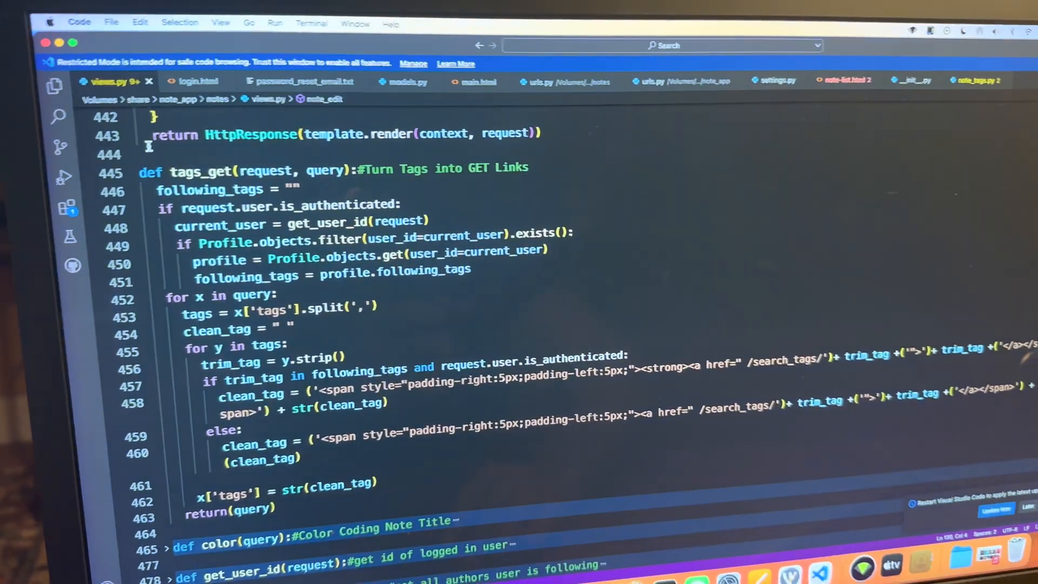
pyautogui.click(824, 57)
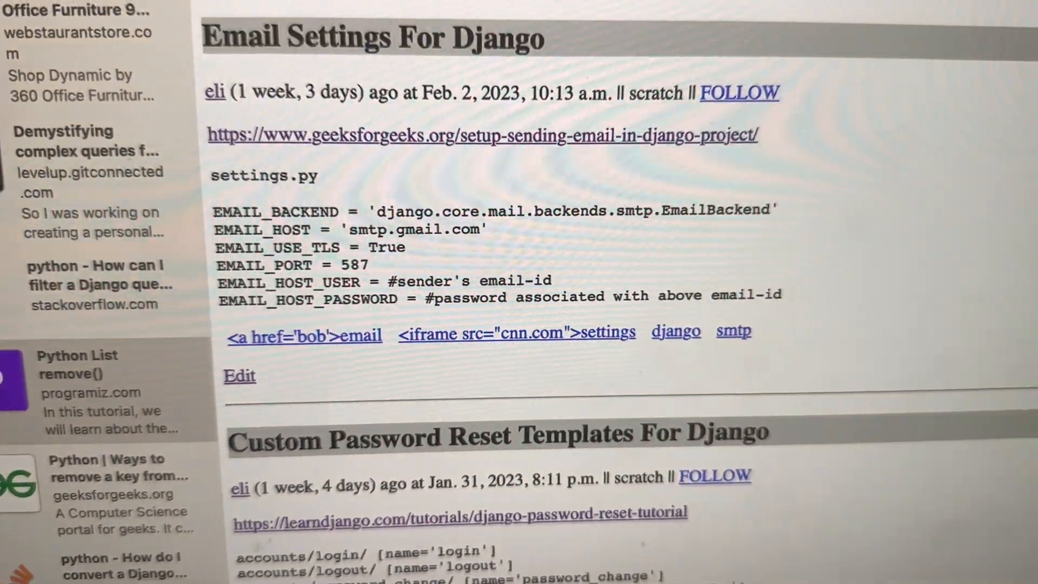
# - Scroll the note list to check the Email Settings tags render as separate links with literal HTML
pyautogui.scroll(3)
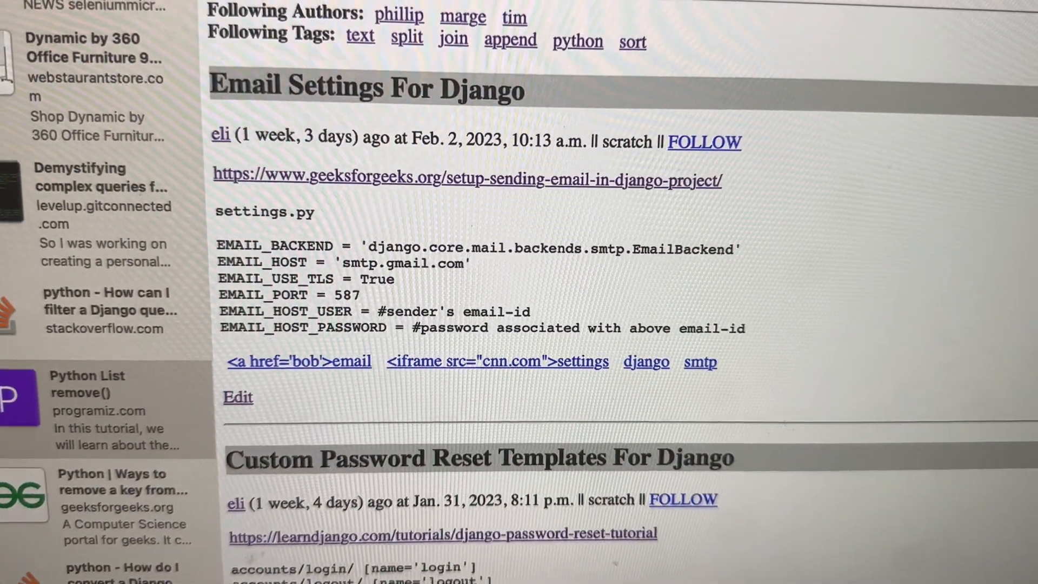
pyautogui.scroll(3)
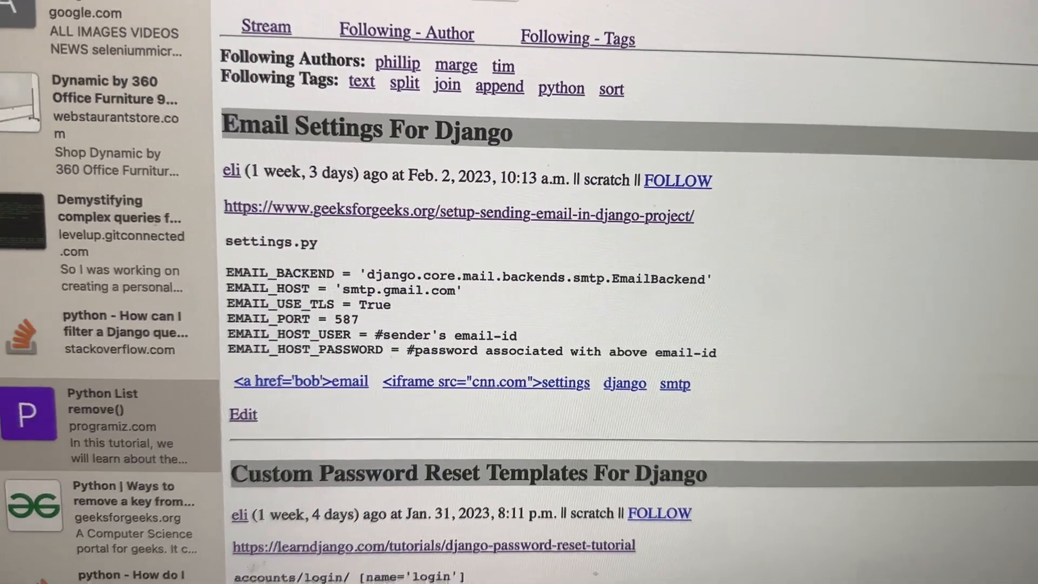
pyautogui.scroll(3)
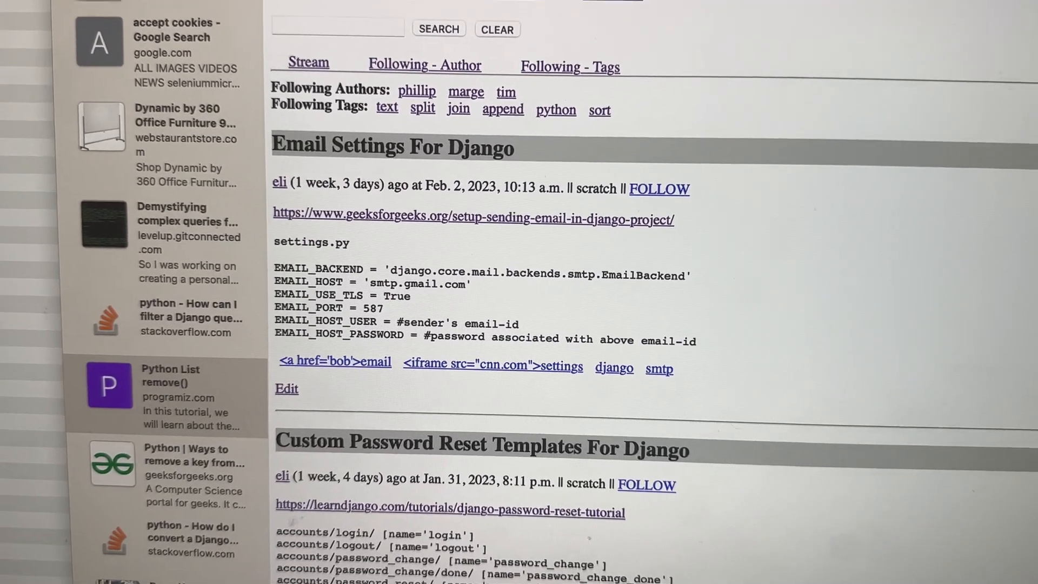
pyautogui.scroll(3)
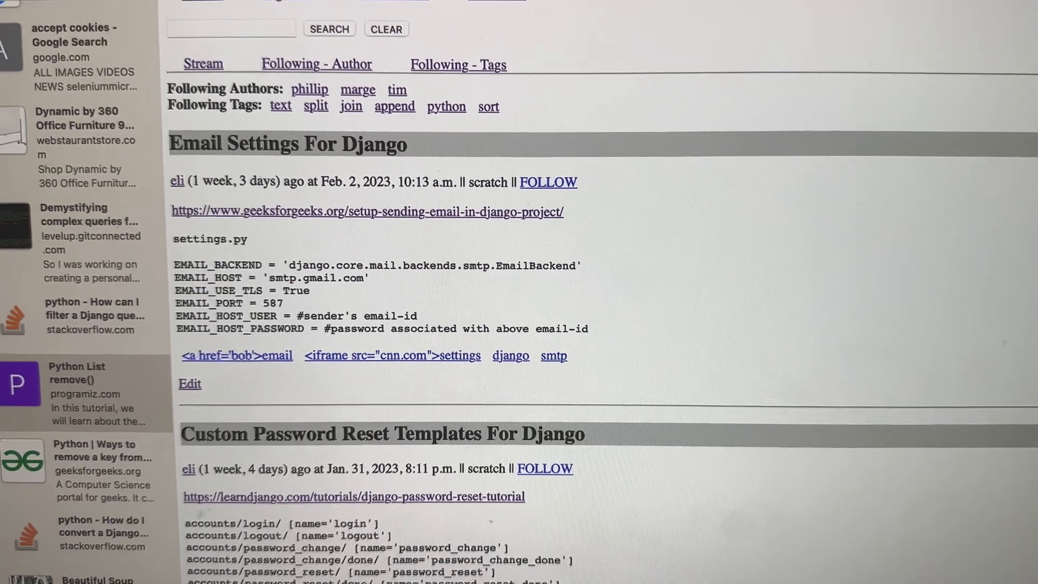
pyautogui.scroll(3)
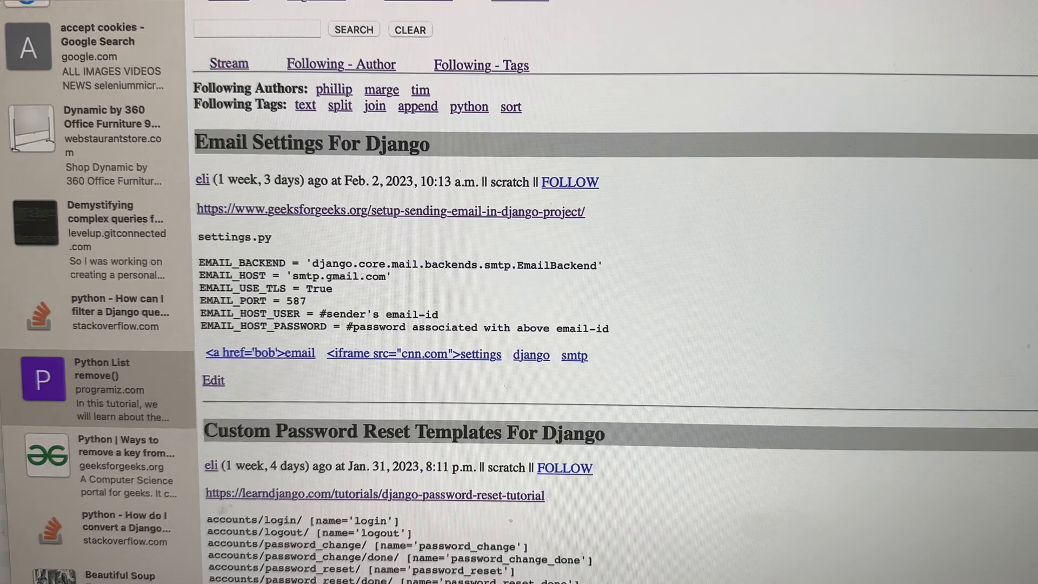
pyautogui.scroll(3)
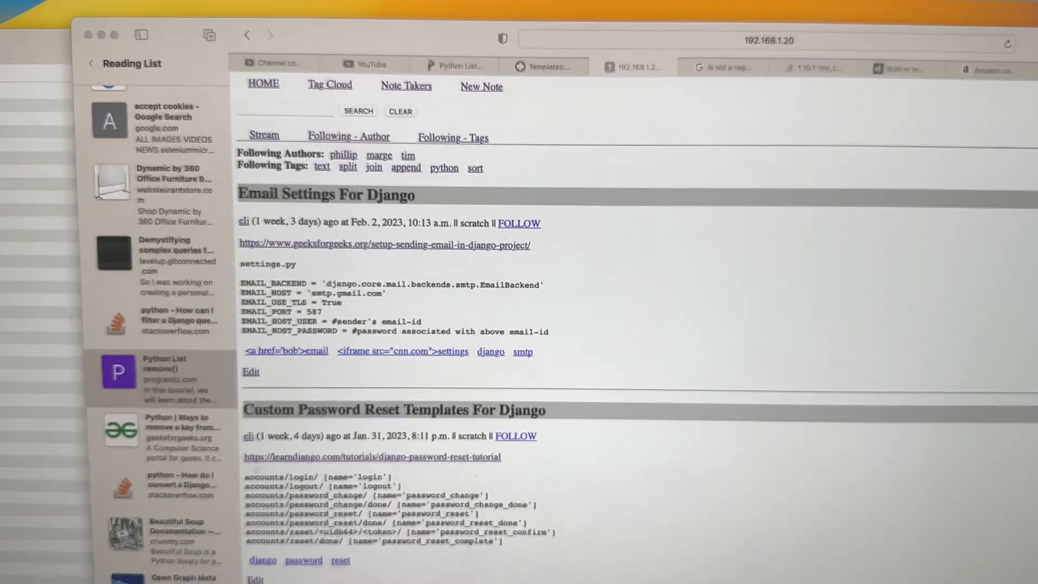
pyautogui.scroll(-3)
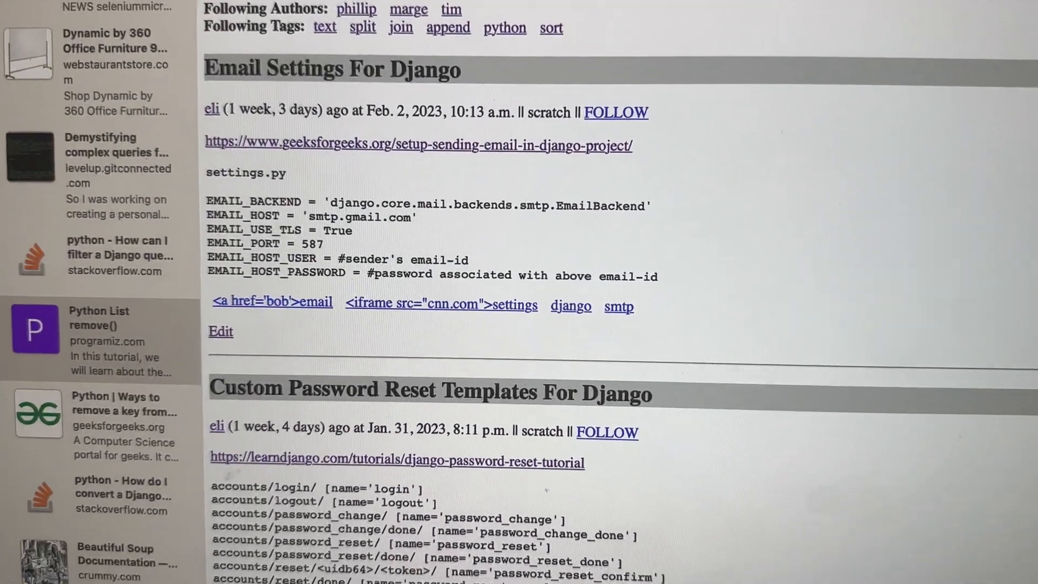
pyautogui.scroll(3)
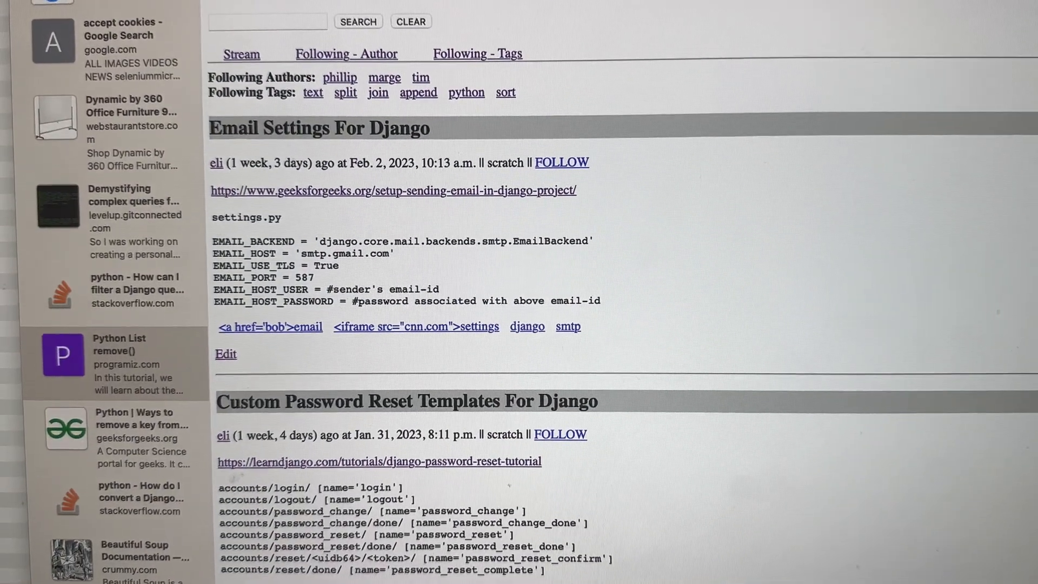
pyautogui.scroll(3)
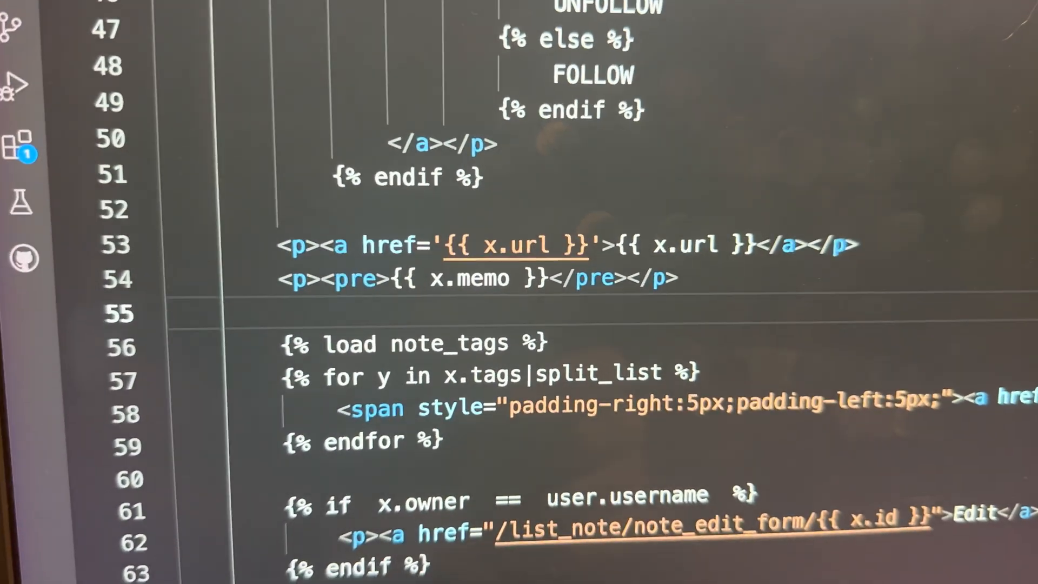
pyautogui.scroll(-3)
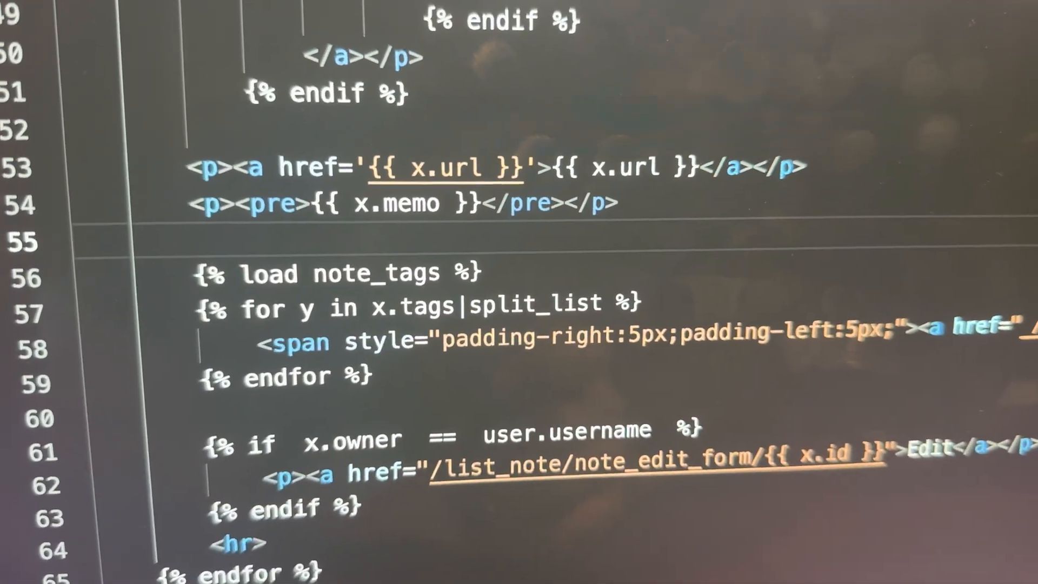